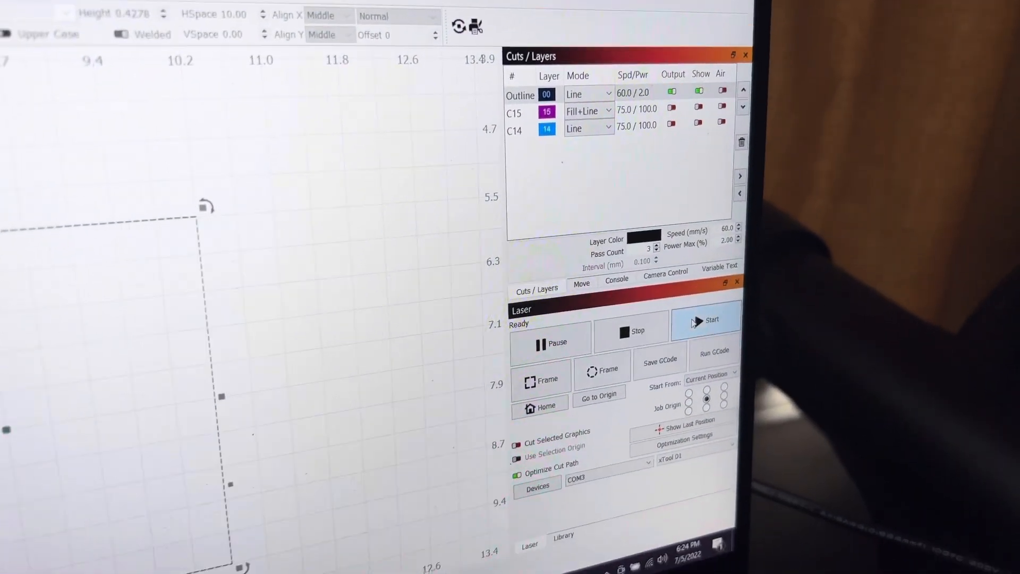
# - Run the Outline layer on the laser at 60 mm/s and 2% power to check alignment
pyautogui.click(706, 320)
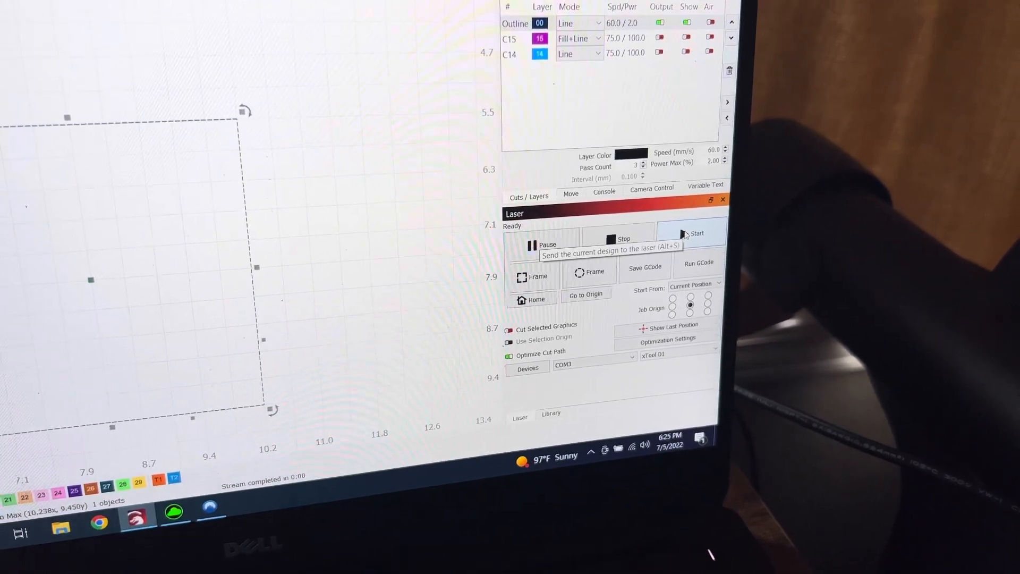
# - Start the outline job again and accept the cut-out-of-bounds warning
pyautogui.click(695, 233)
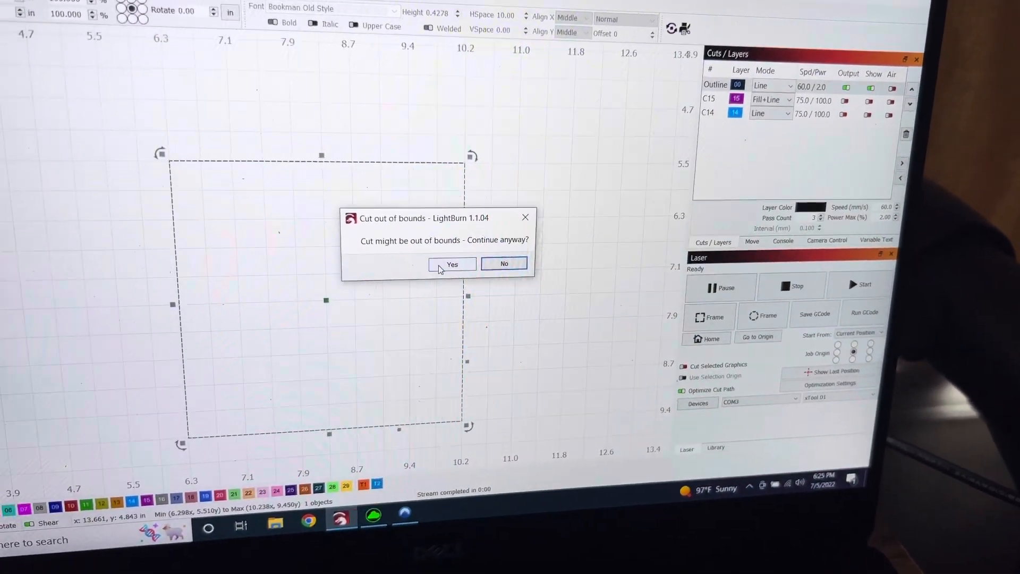
pyautogui.click(451, 265)
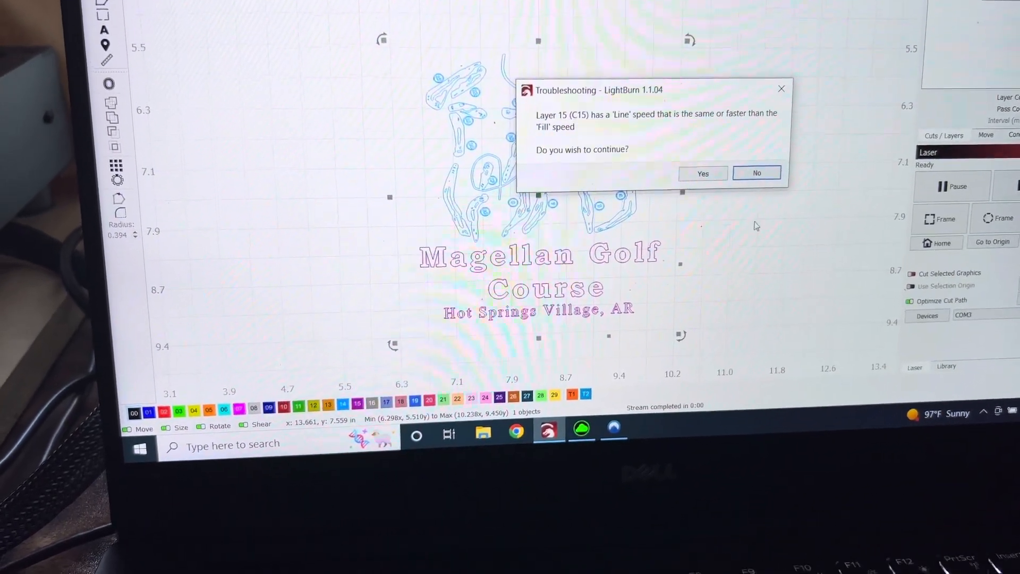
# - Accept the layer C15 line-speed warning so the Magellan Golf Course job proceeds
pyautogui.click(702, 173)
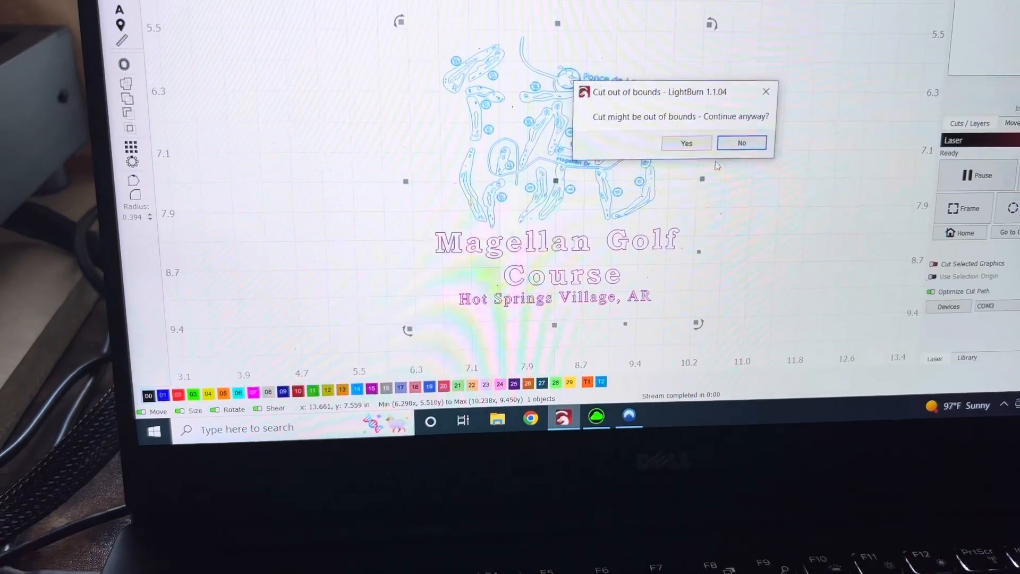